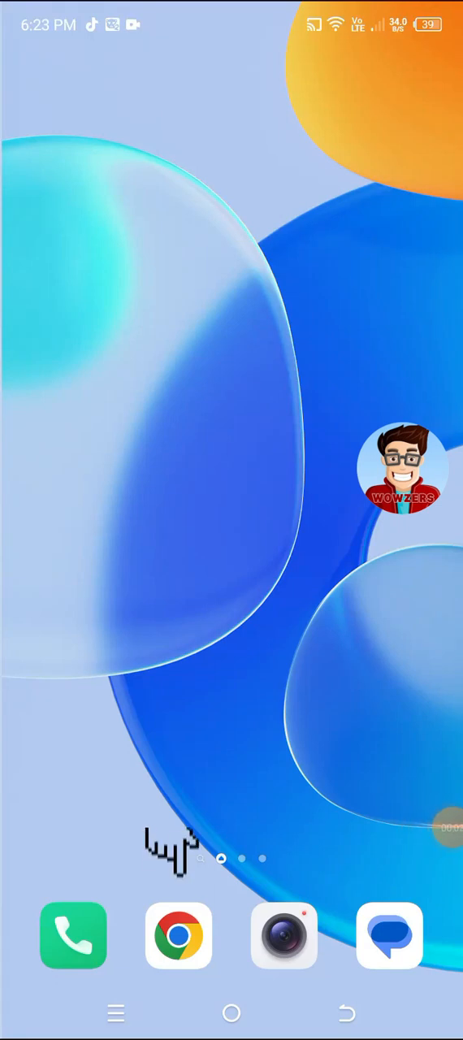
Launch Google Chrome from the home screen dock.
{"action": "left_click", "coordinate": [178, 936]}
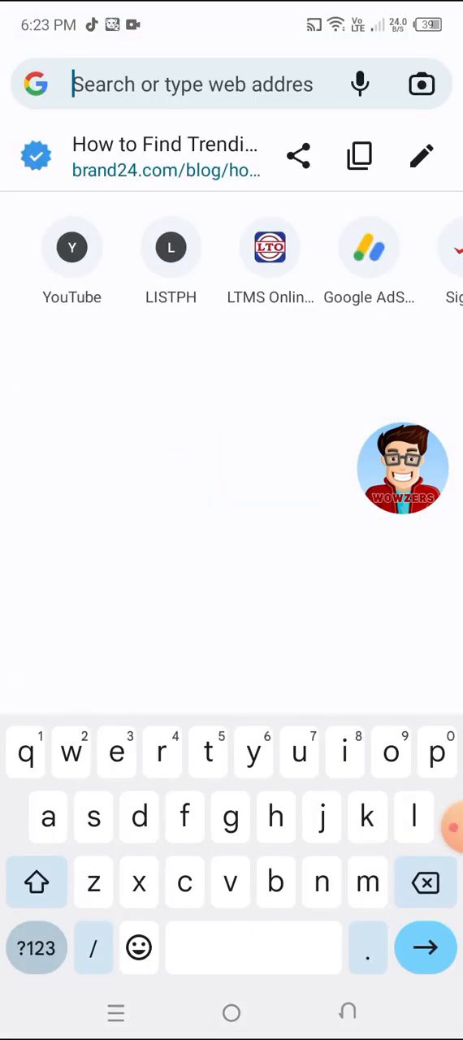
Type the address translate.google.com/translate_tts? into Chrome's address bar.
{"action": "type", "text": "translate.google.com"}
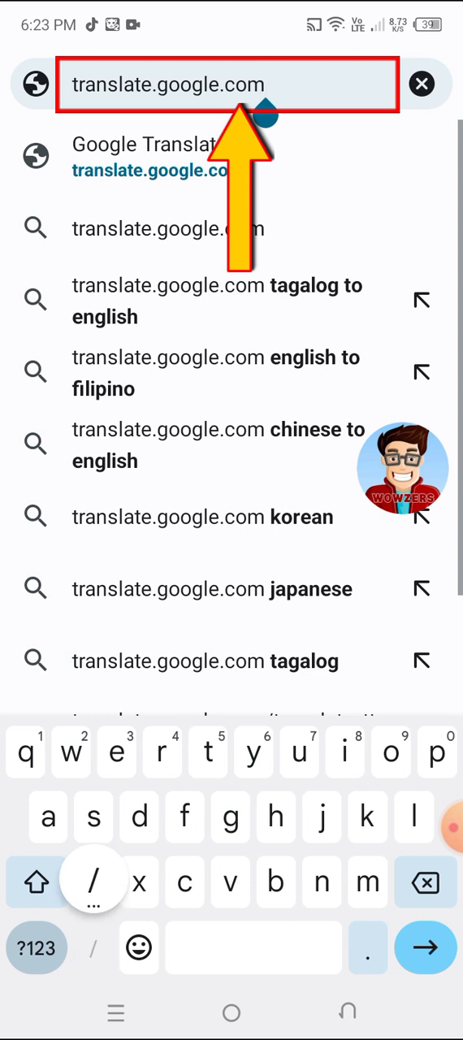
{"action": "type", "text": "/tra"}
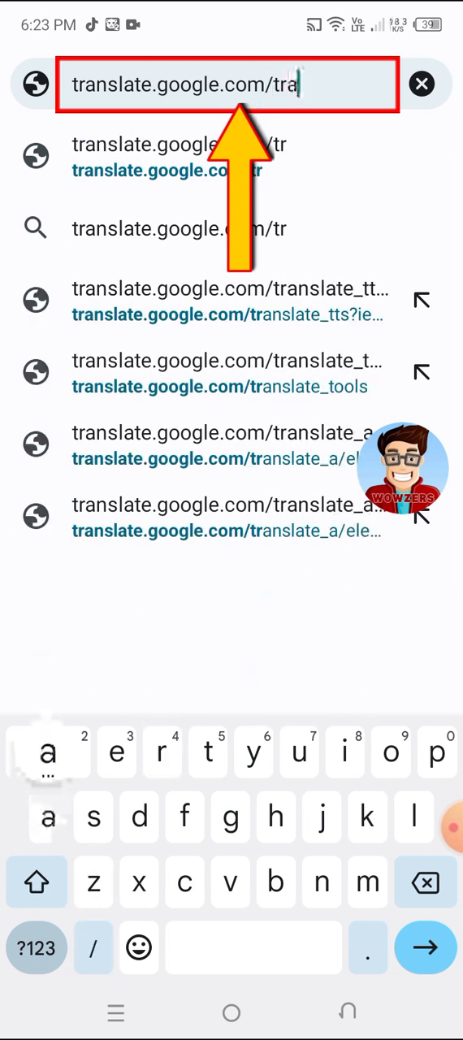
{"action": "type", "text": "nslat"}
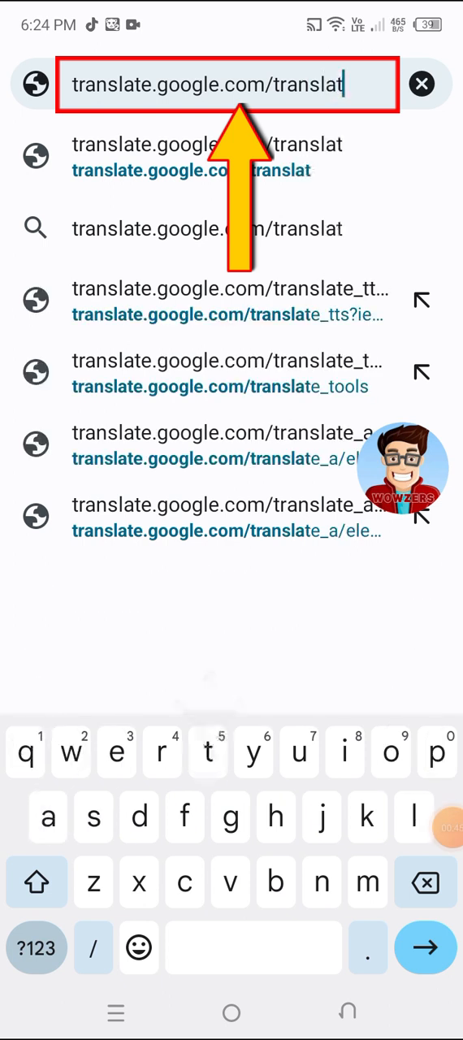
{"action": "type", "text": "e"}
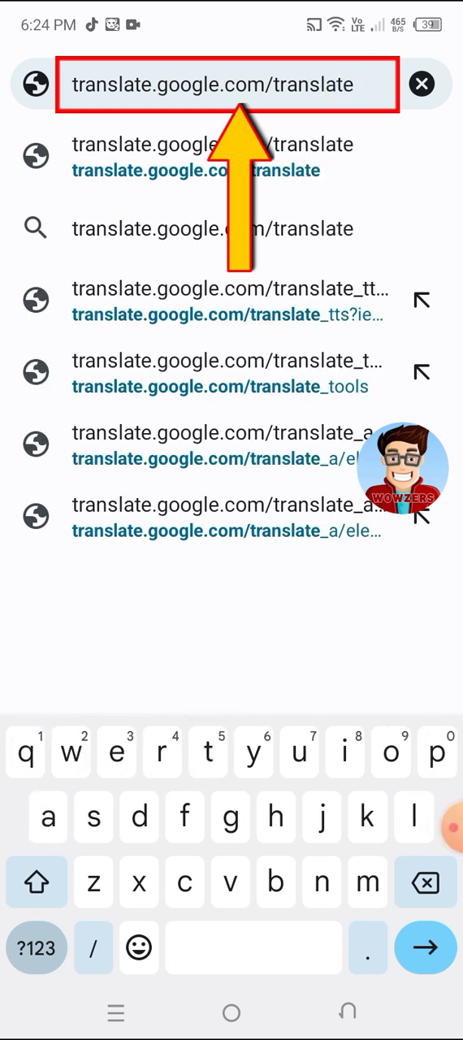
{"action": "type", "text": "_"}
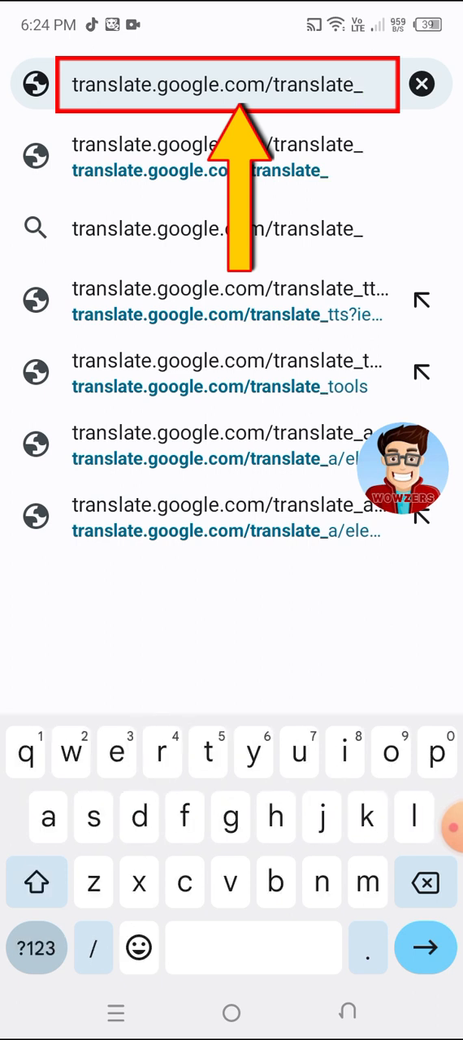
{"action": "type", "text": "tt"}
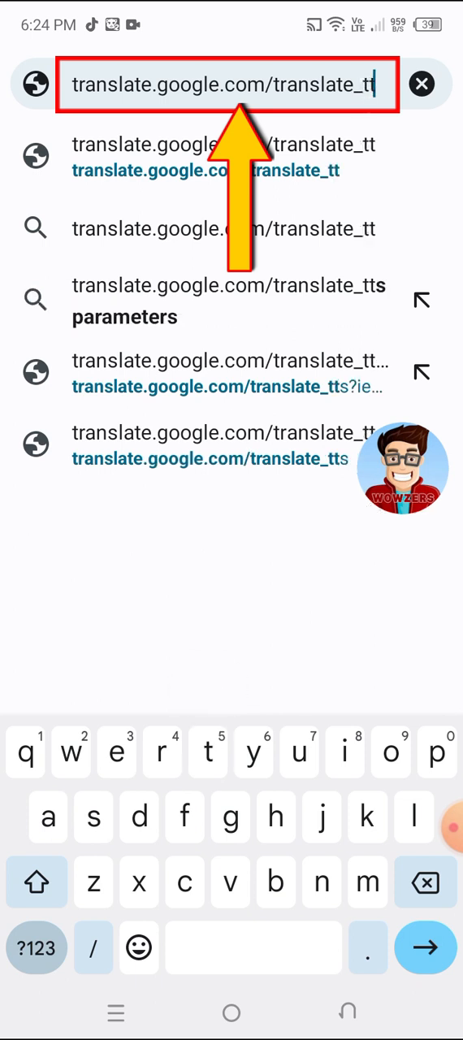
{"action": "type", "text": "s"}
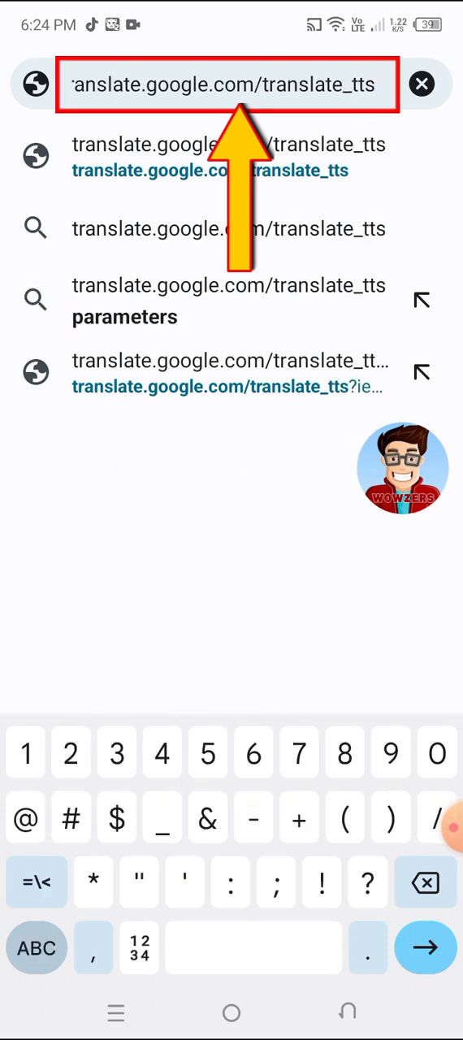
{"action": "type", "text": "?"}
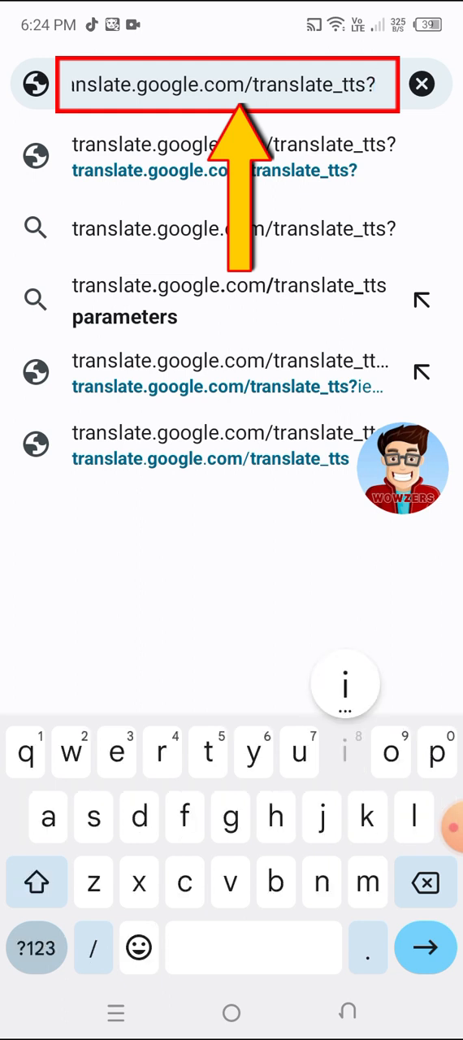
Append the encoding parameter ie=UTF-8& to the address.
{"action": "type", "text": "ie"}
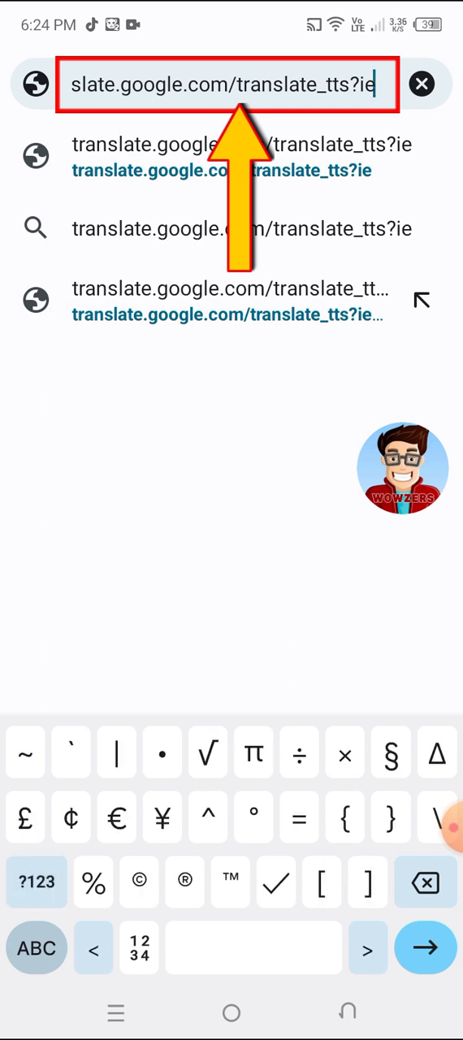
{"action": "type", "text": "="}
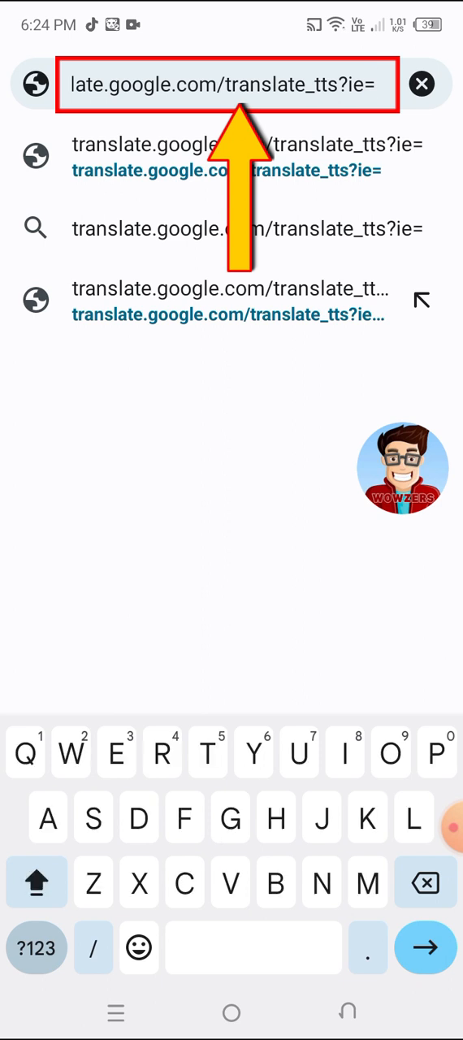
{"action": "type", "text": "UTF"}
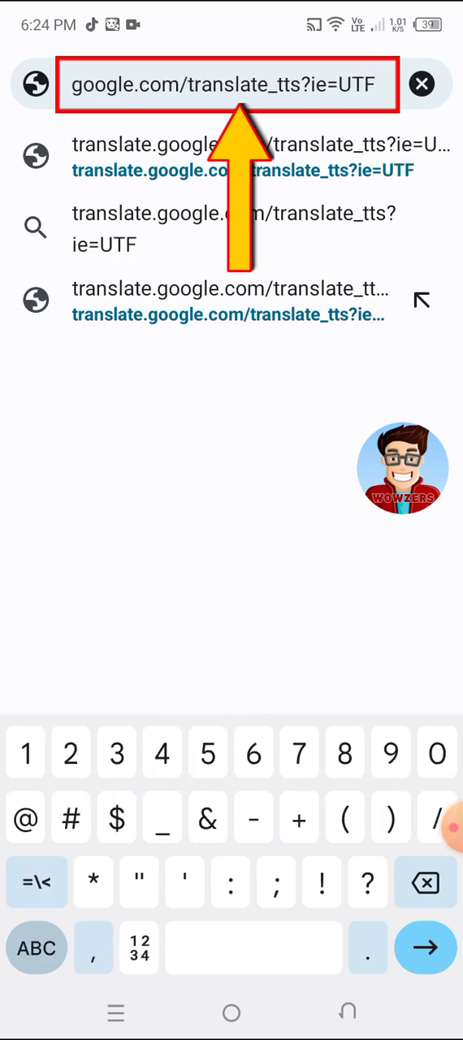
{"action": "type", "text": "8"}
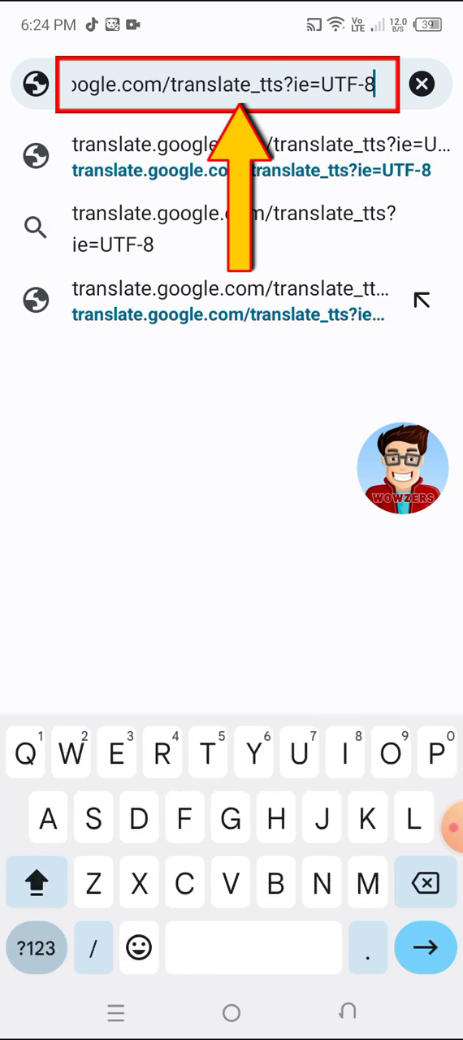
{"action": "left_click", "coordinate": [36, 947]}
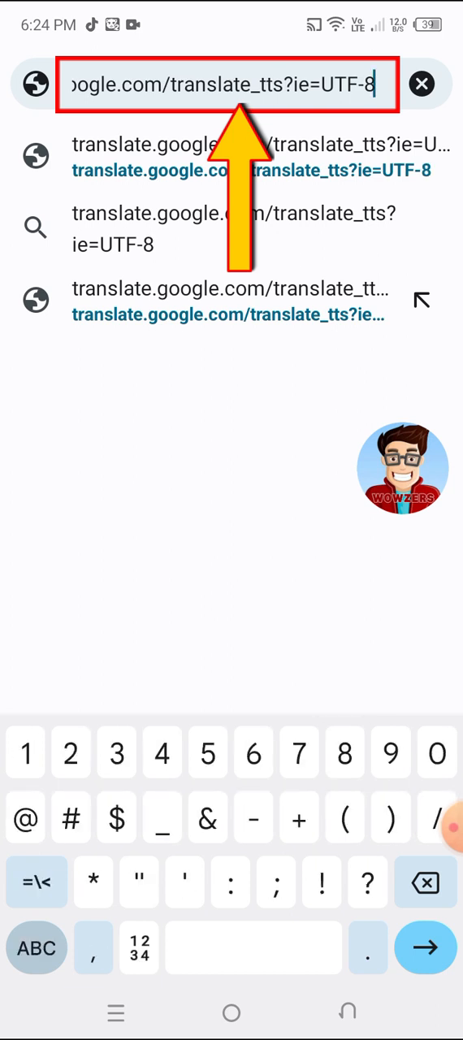
{"action": "type", "text": "&"}
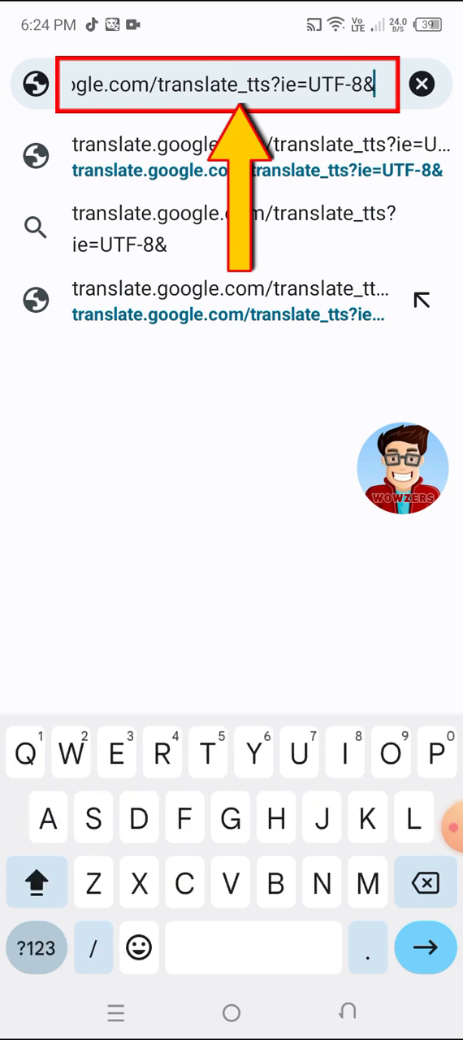
{"action": "left_click", "coordinate": [36, 883]}
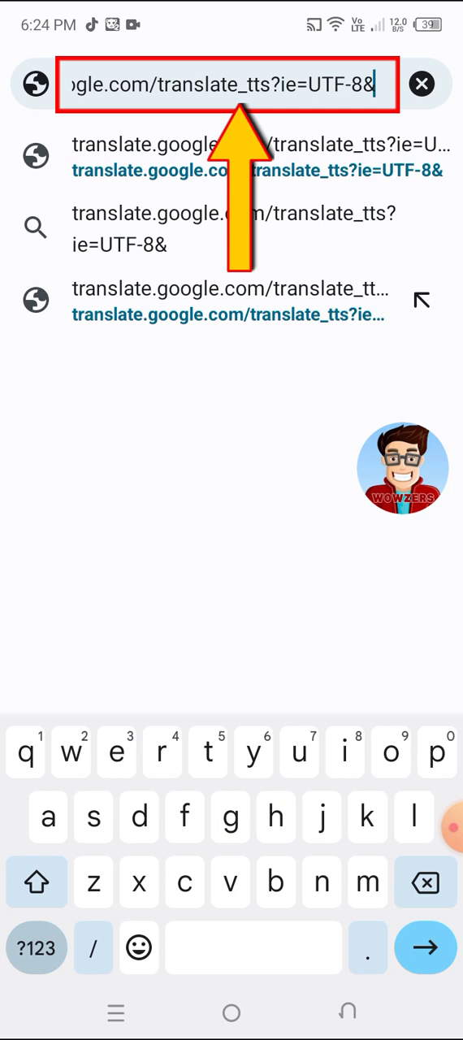
Extend the URL through client=tw-ob&tl=en&q=, setting English as the spoken language.
{"action": "type", "text": "client=tw-"}
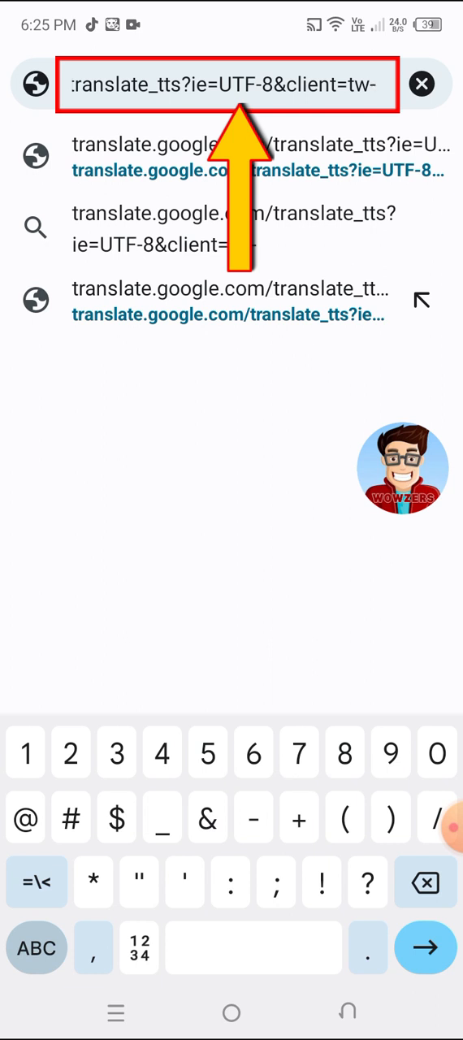
{"action": "type", "text": "c"}
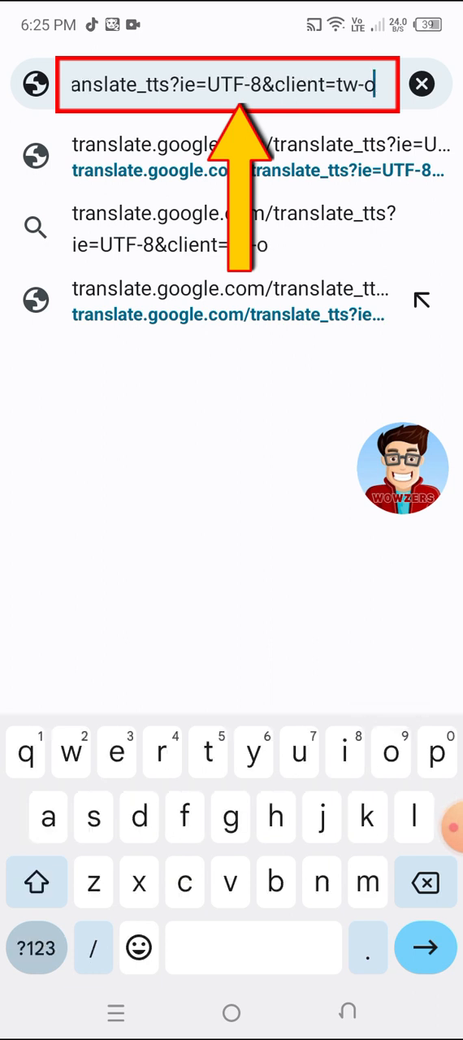
{"action": "type", "text": "b"}
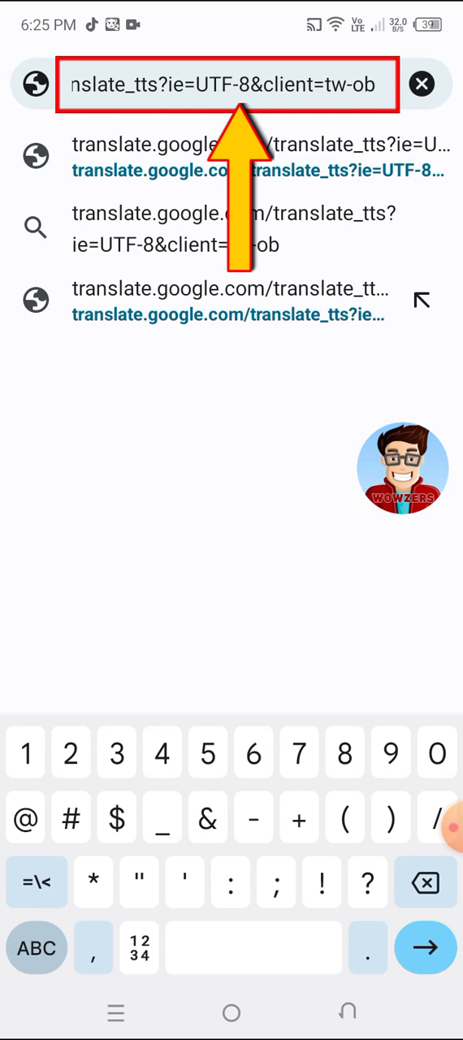
{"action": "type", "text": "&"}
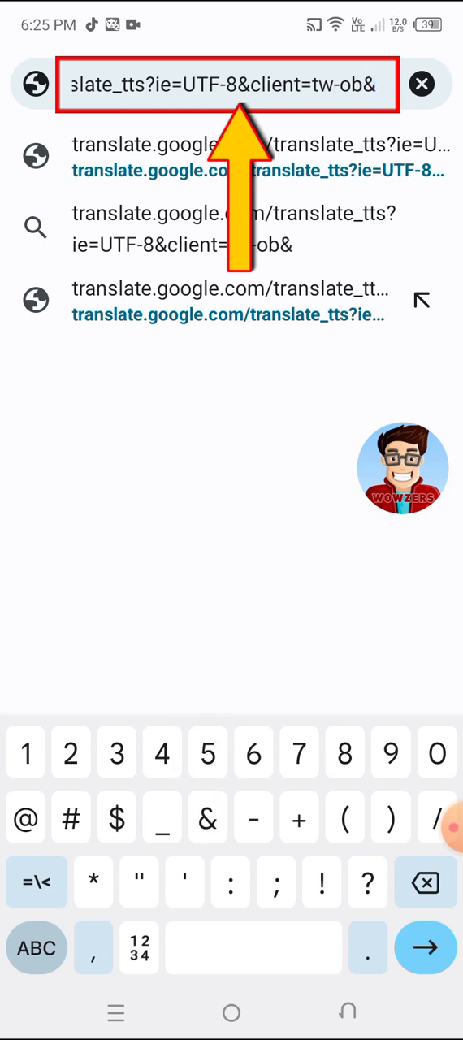
{"action": "left_click", "coordinate": [36, 948]}
{"action": "type", "text": "tl="}
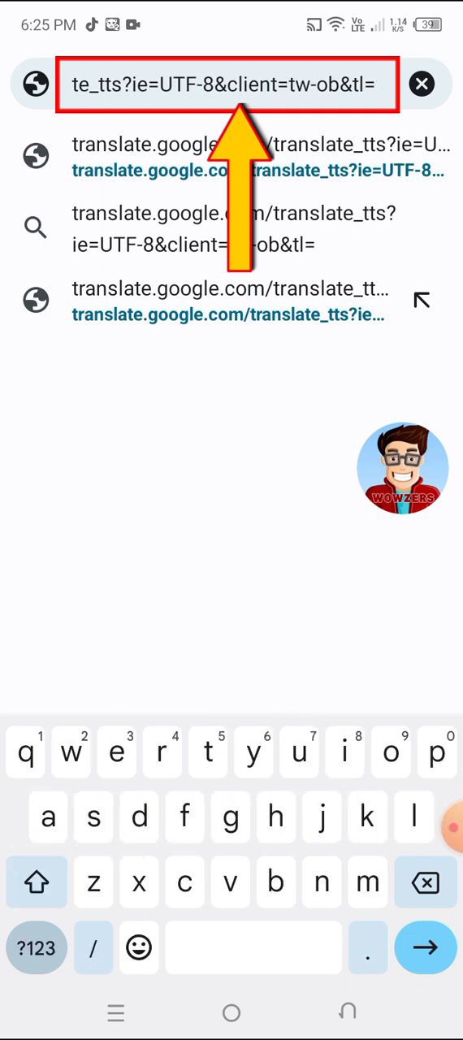
{"action": "type", "text": "n"}
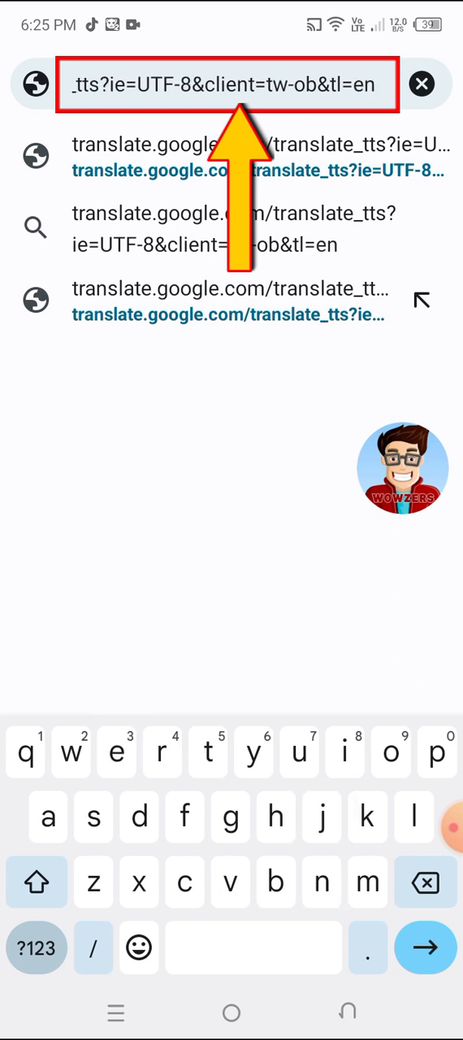
{"action": "left_click", "coordinate": [36, 947]}
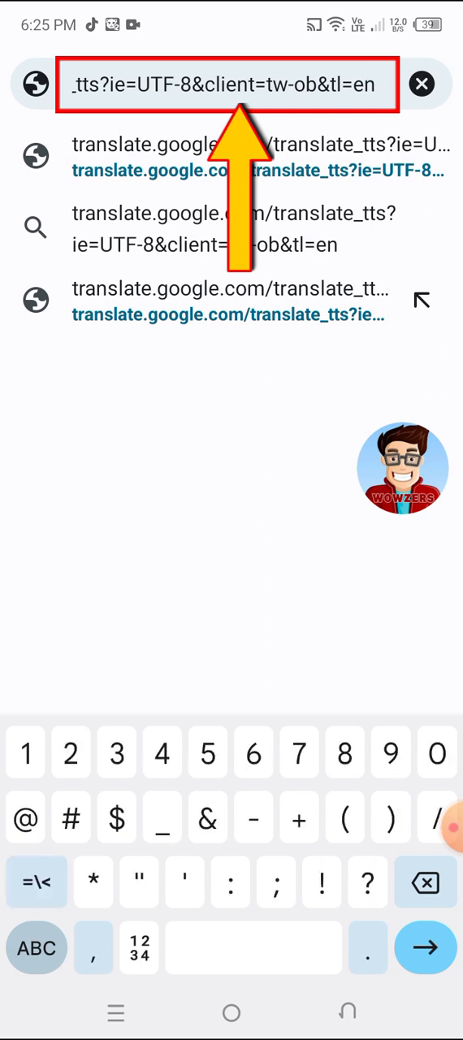
{"action": "type", "text": "&"}
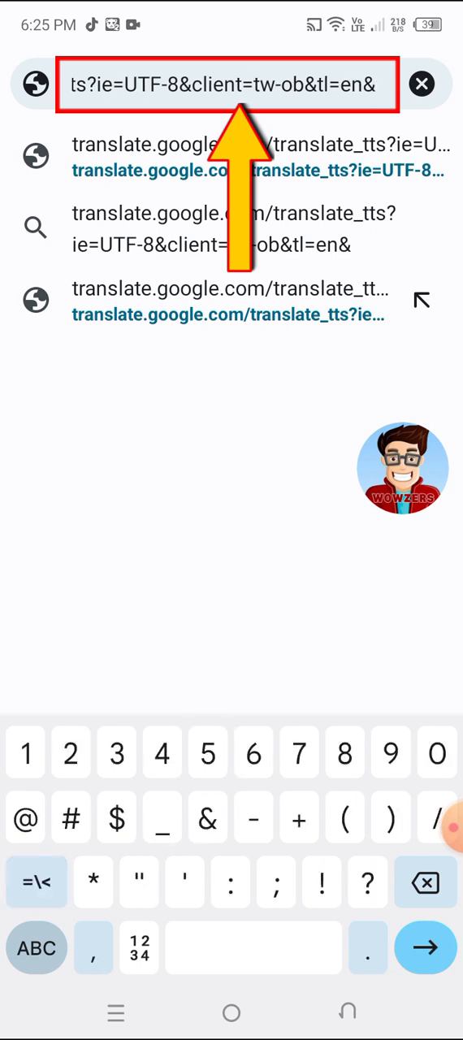
{"action": "type", "text": "q"}
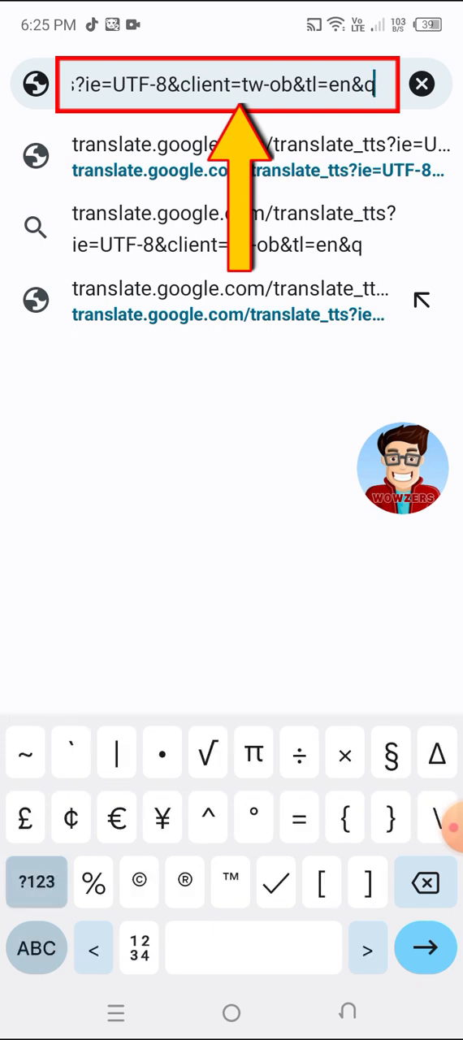
{"action": "type", "text": "="}
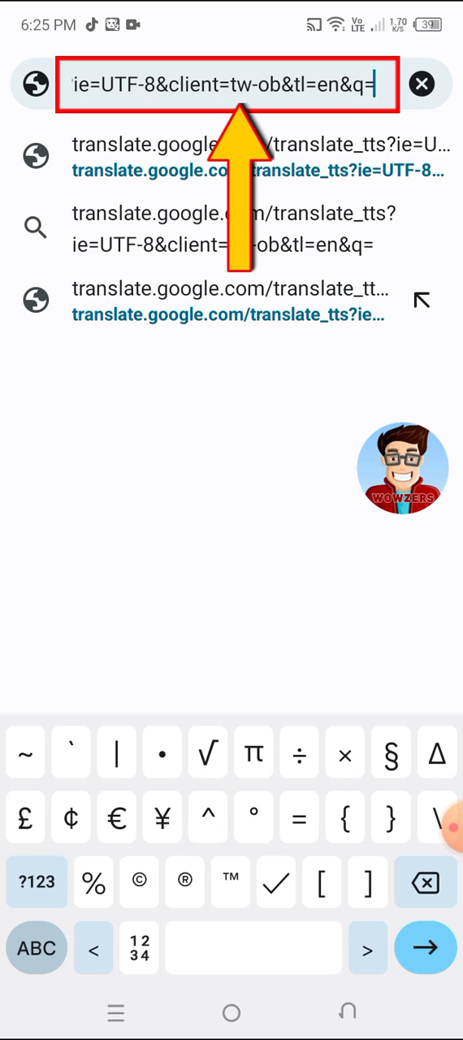
Enter 'how are you guys? please…' after q= and load the speech page.
{"action": "left_click", "coordinate": [35, 948]}
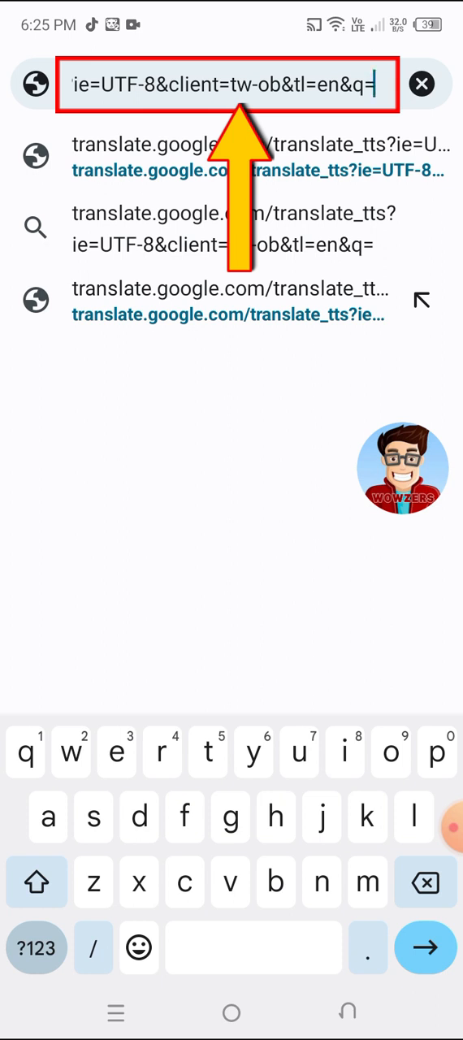
{"action": "type", "text": "how are"}
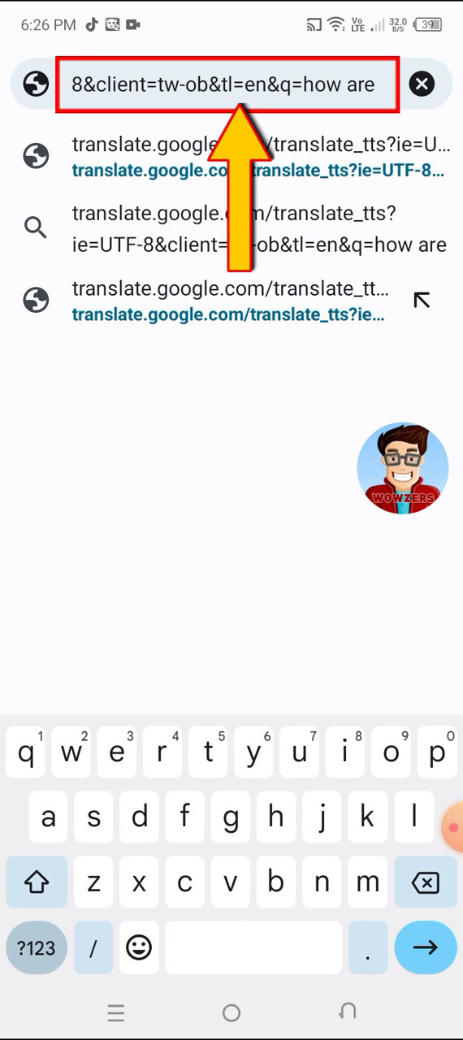
{"action": "type", "text": "you guy"}
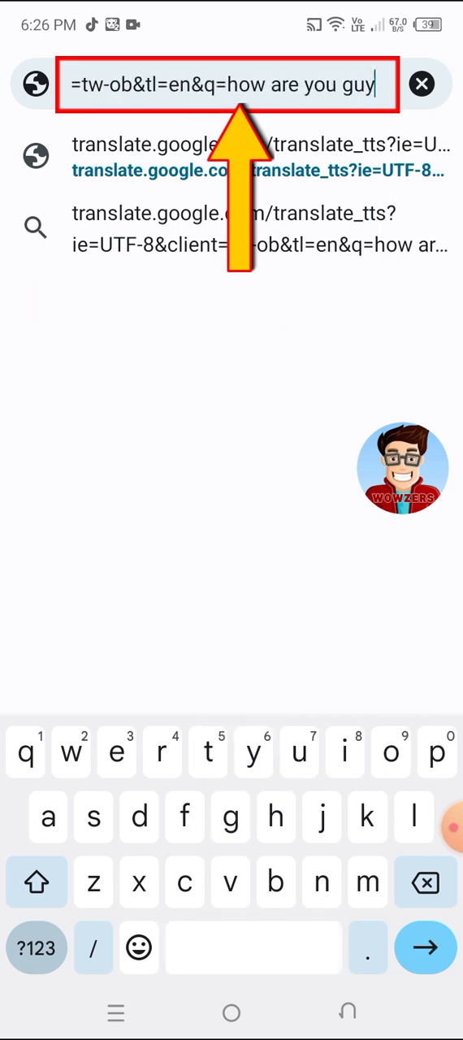
{"action": "type", "text": "s"}
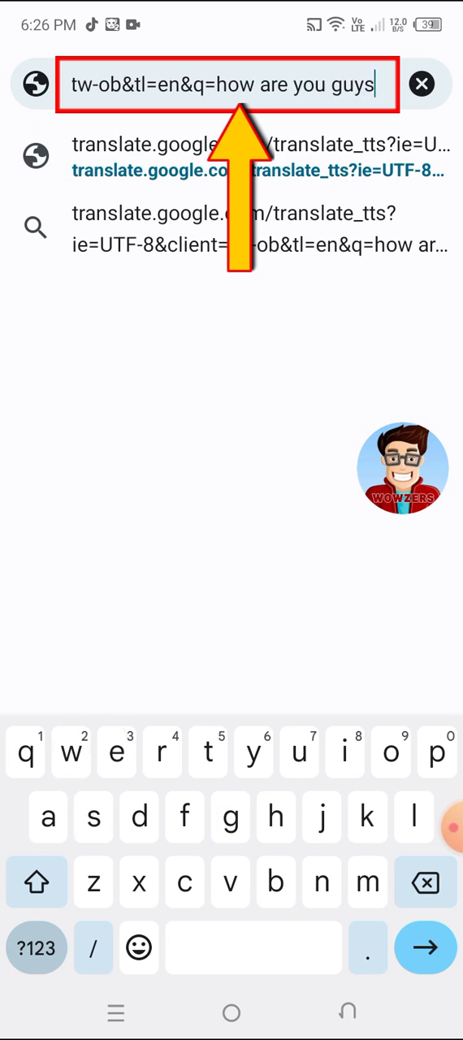
{"action": "left_click", "coordinate": [35, 947]}
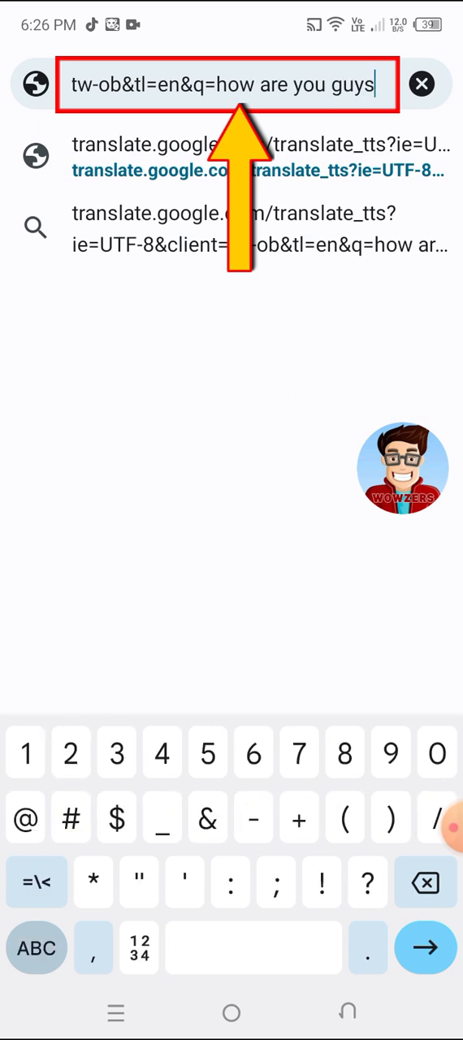
{"action": "type", "text": "?"}
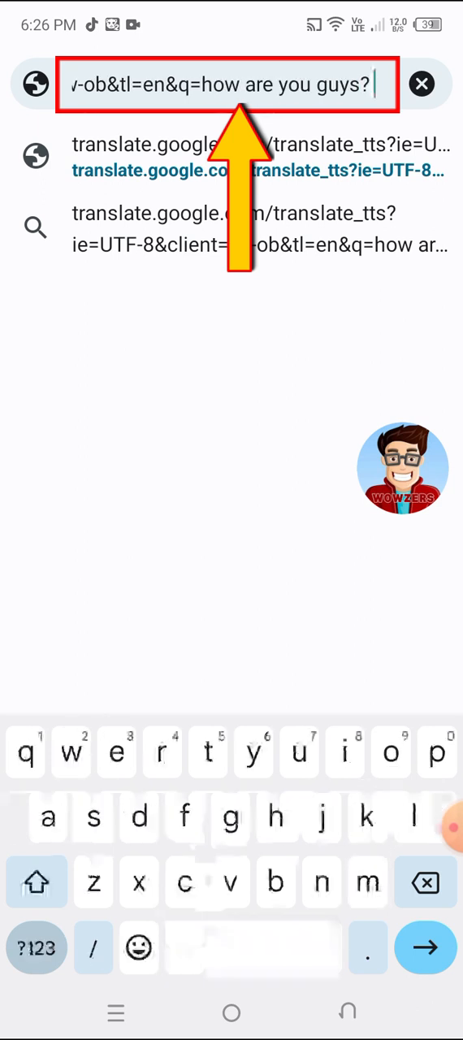
{"action": "type", "text": "please"}
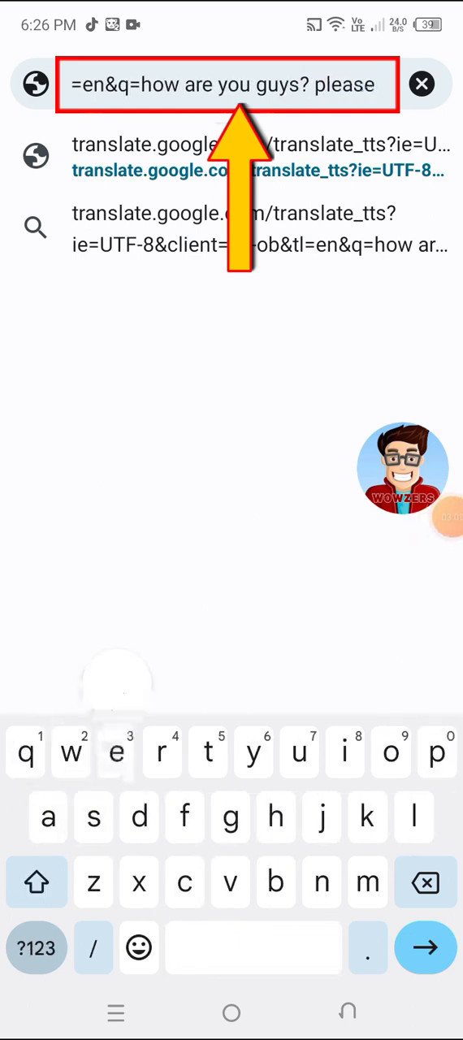
{"action": "type", "text": "su"}
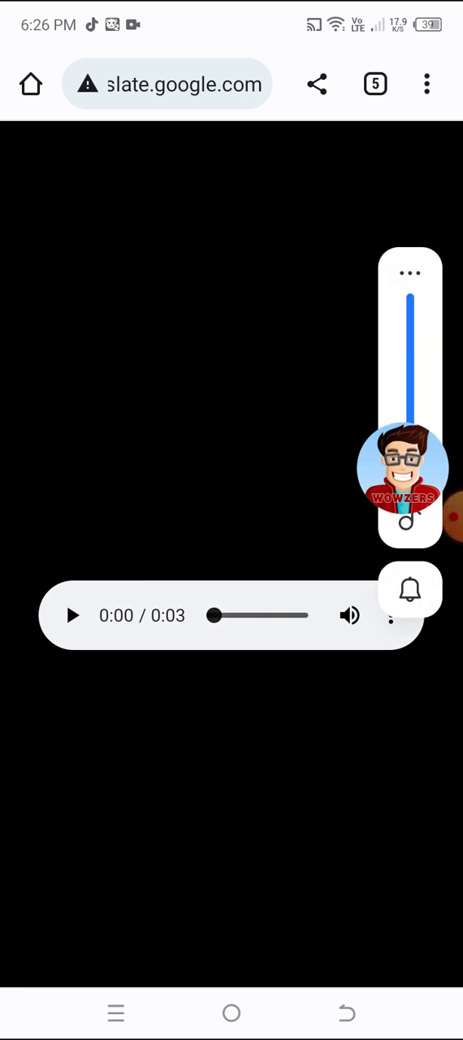
Play the 3-second spoken clip, download the 14.34 KB audio, and go home.
{"action": "left_click", "coordinate": [71, 615]}
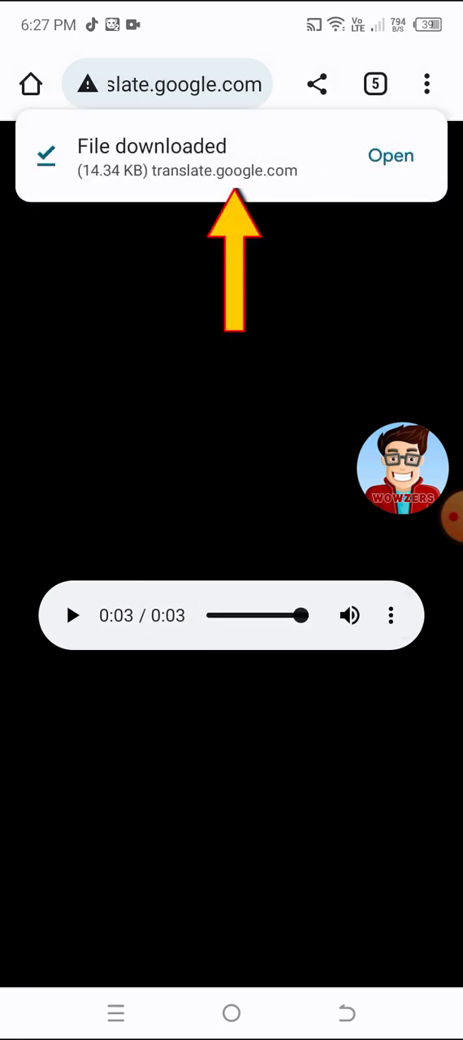
{"action": "left_click", "coordinate": [231, 1013]}
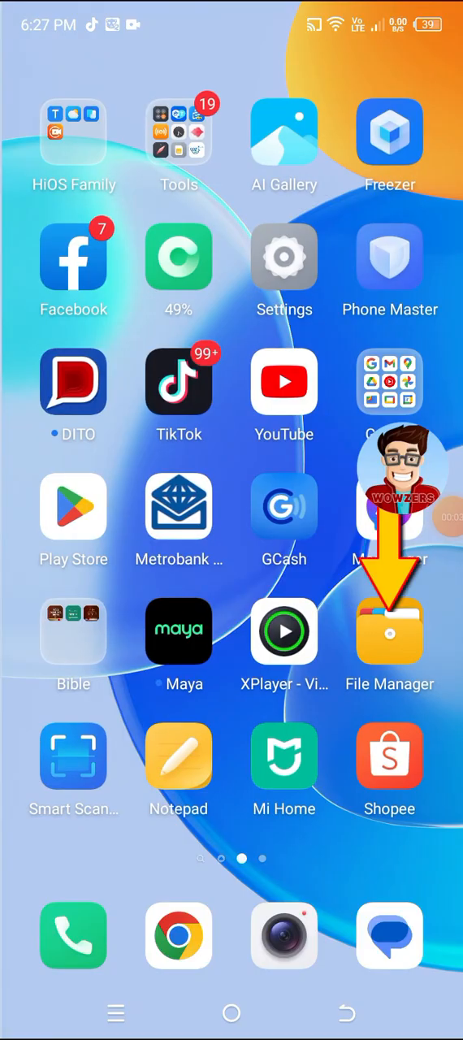
Open File Manager's Audio files and play translate_tts.mp3 (14.69 kB).
{"action": "left_click", "coordinate": [389, 631]}
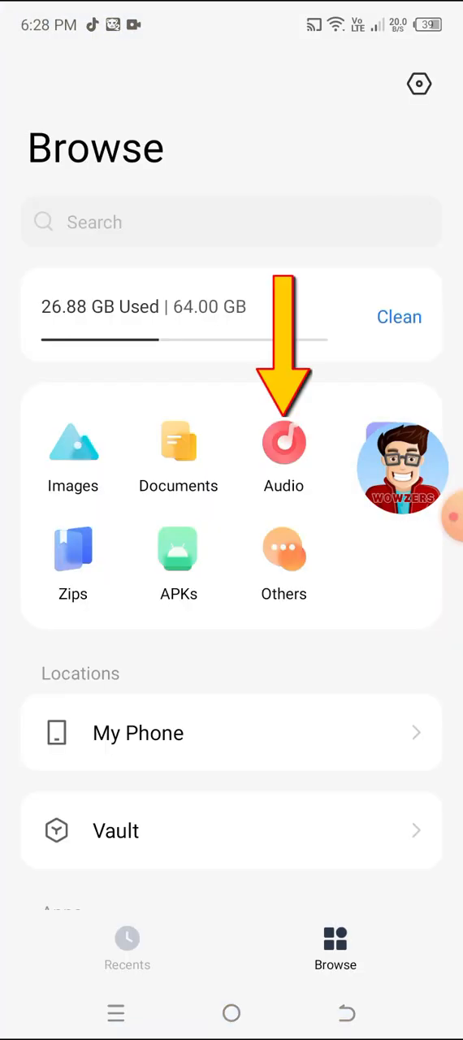
{"action": "left_click", "coordinate": [284, 443]}
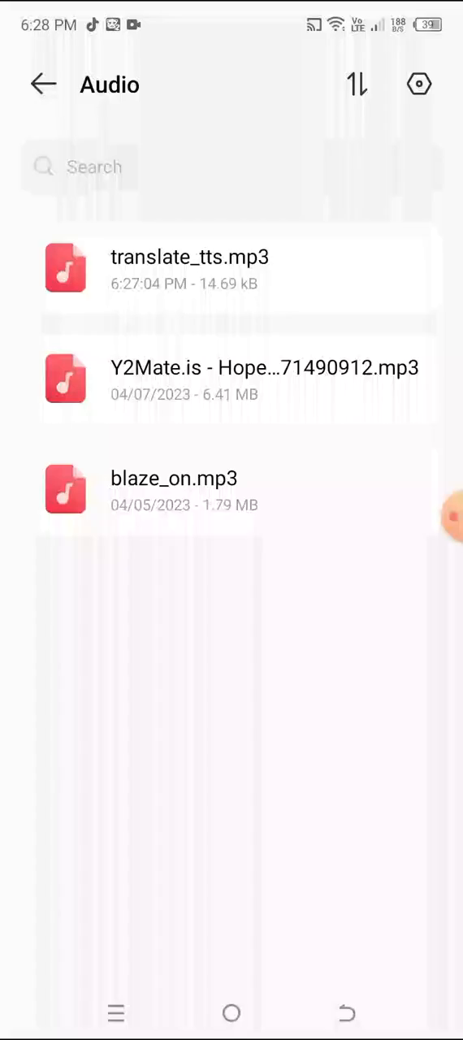
{"action": "left_click", "coordinate": [190, 268]}
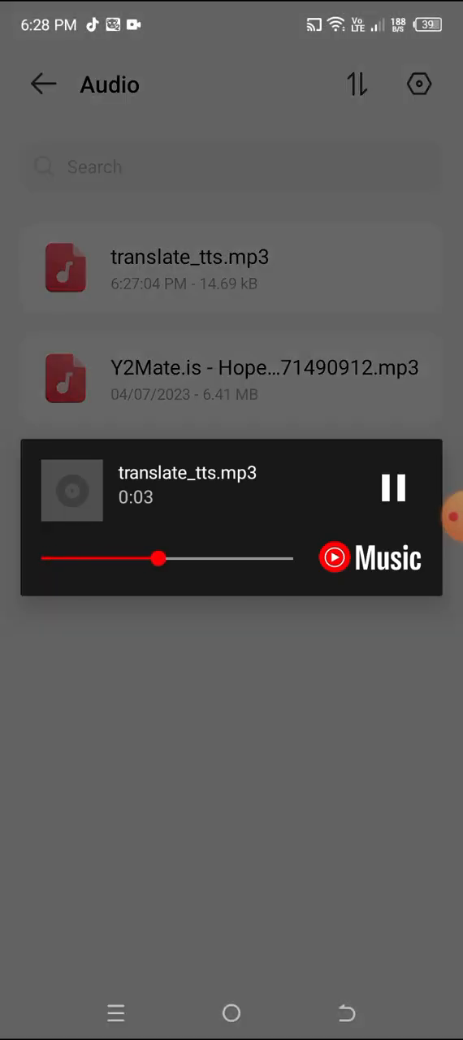